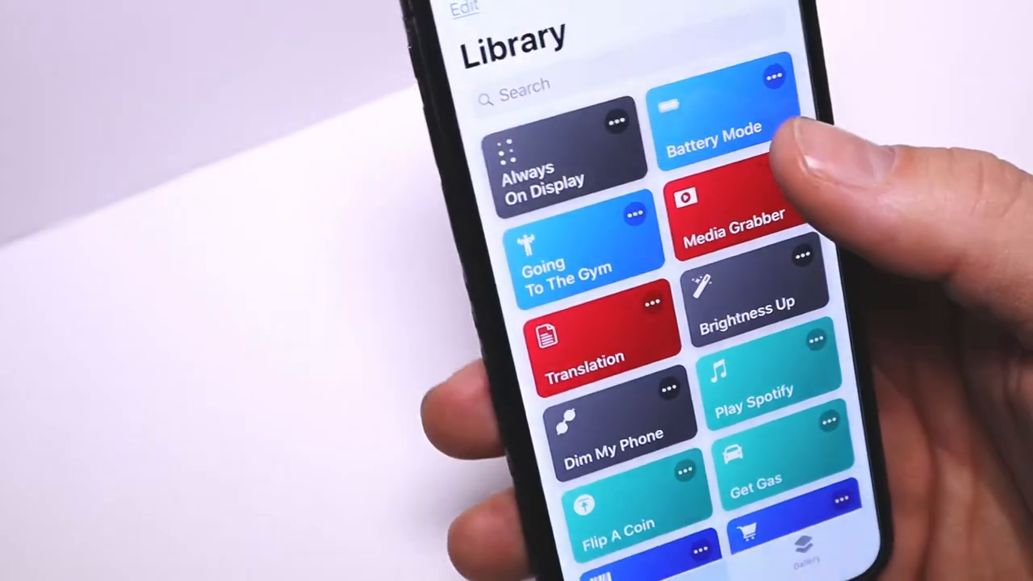
Run the Battery Mode shortcut from the Library to show its mode menu, Normal through Charging & DND.
left_click(713, 130)
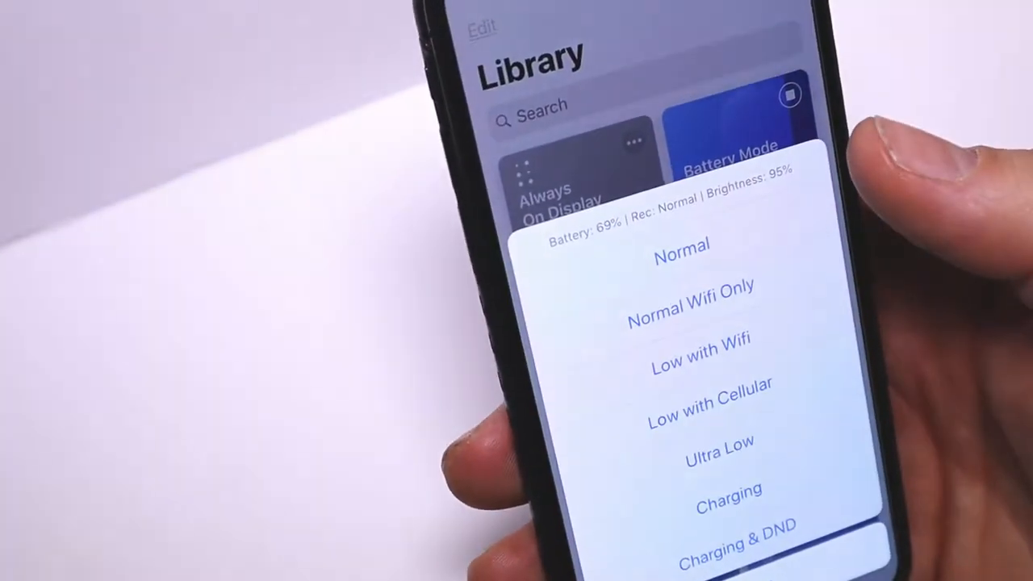